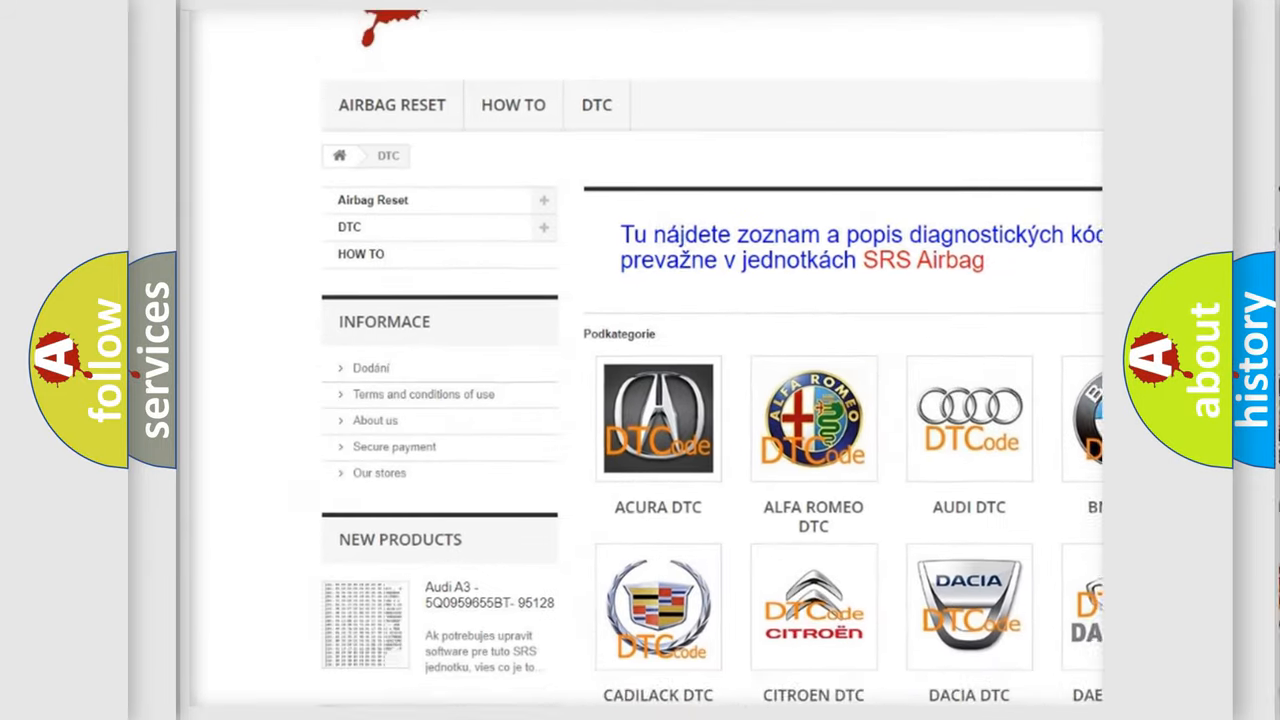
scroll("down", 3)
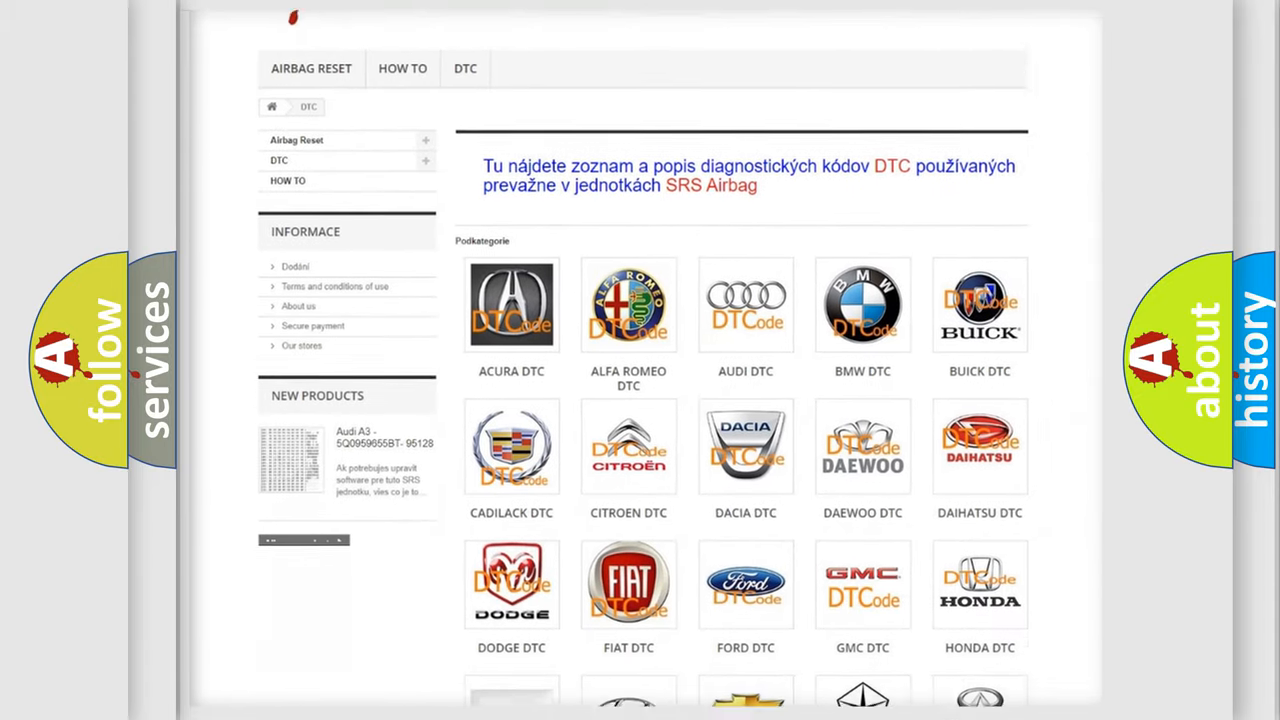
scroll("down", 3)
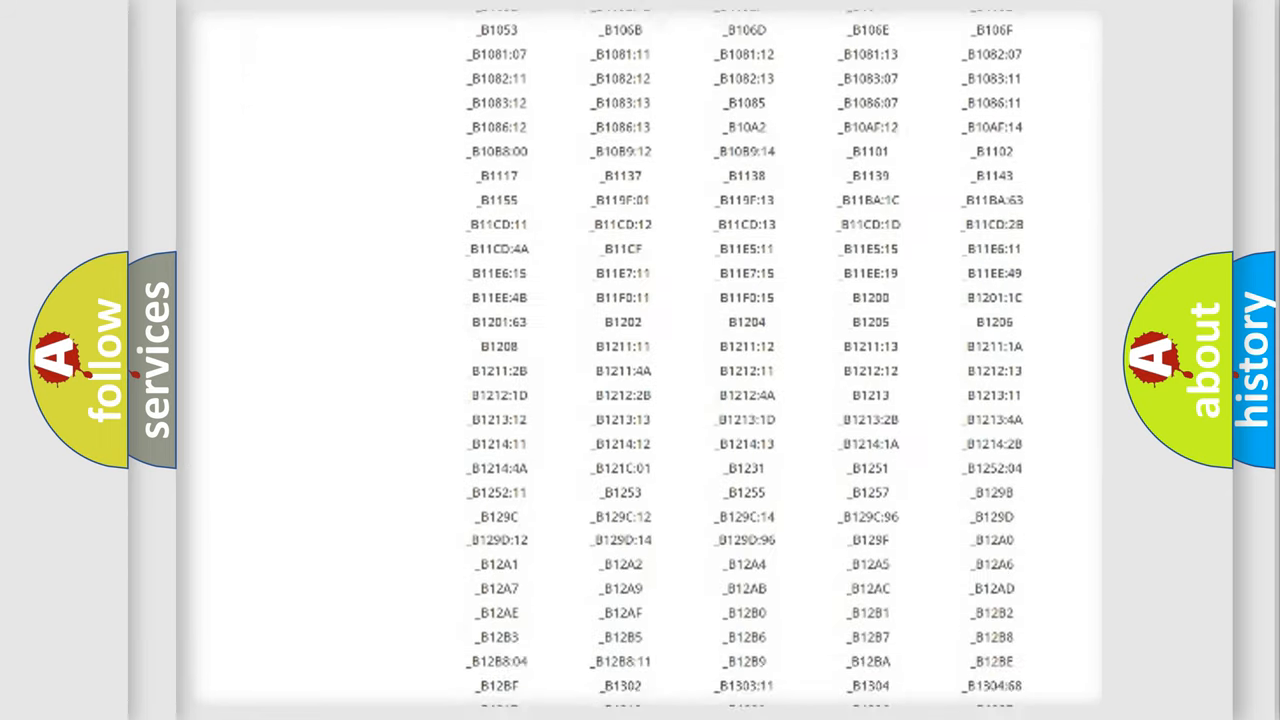
scroll("down", 3)
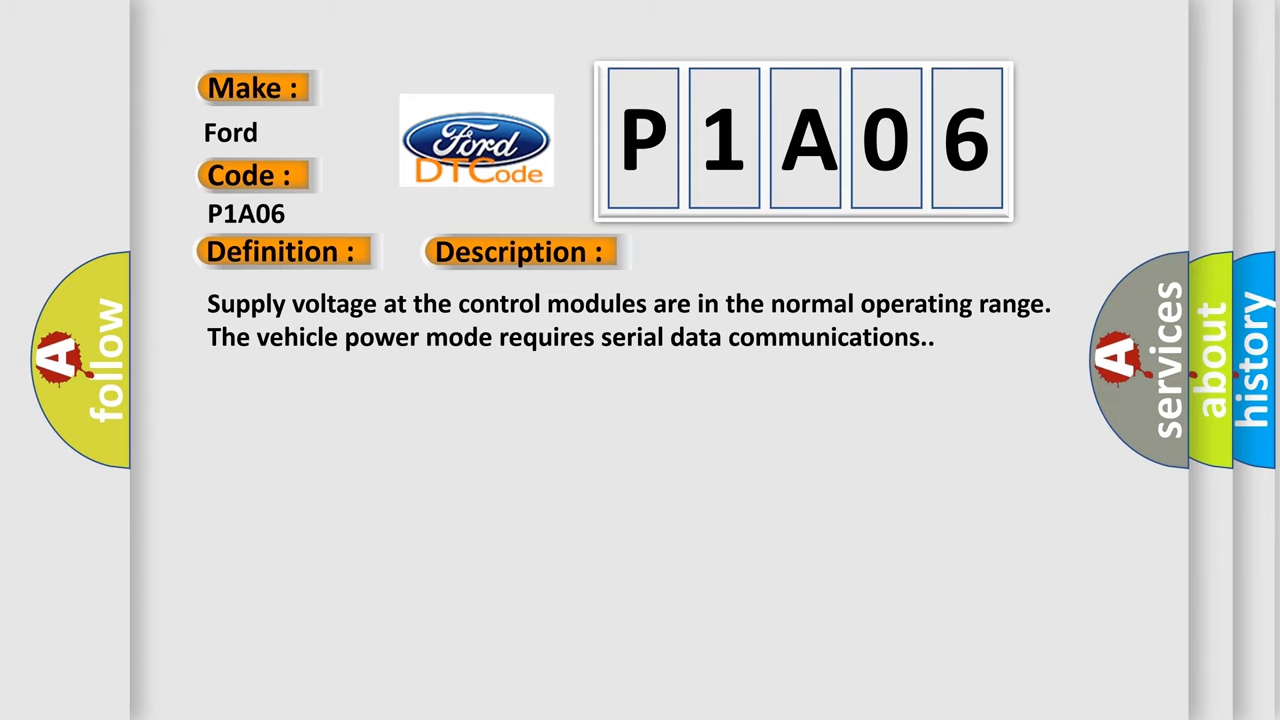
left_click(733, 251)
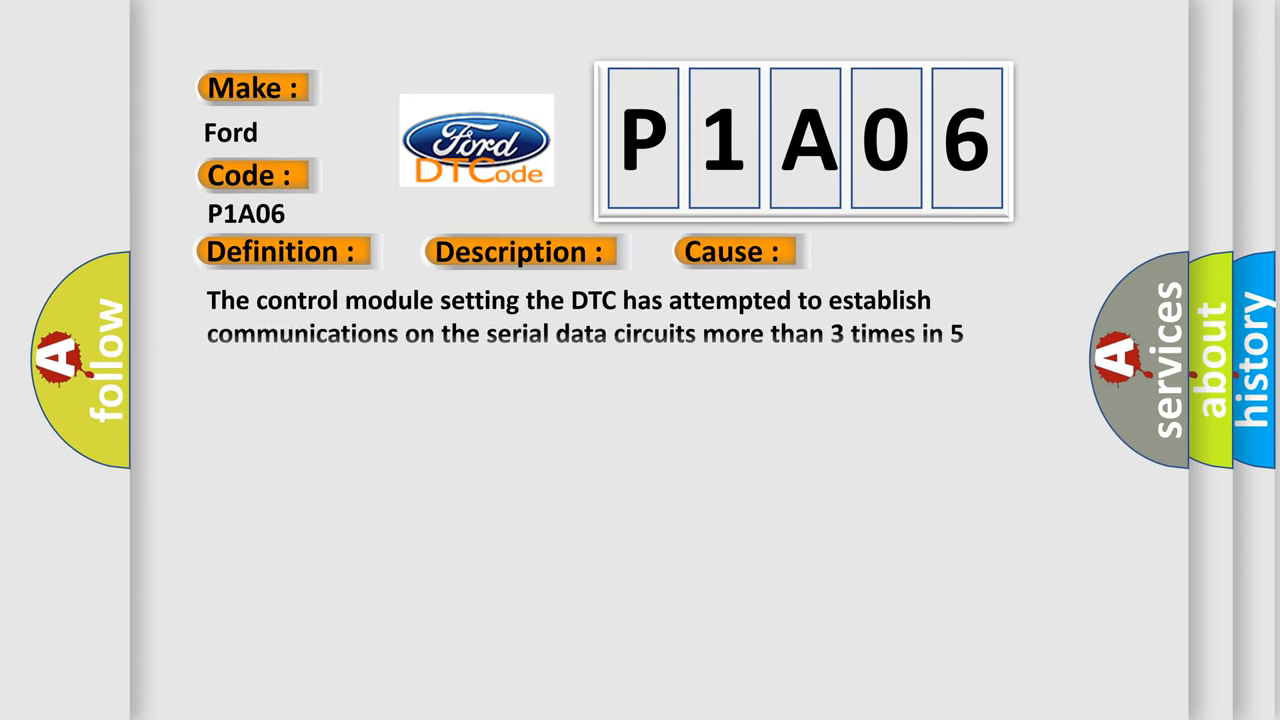